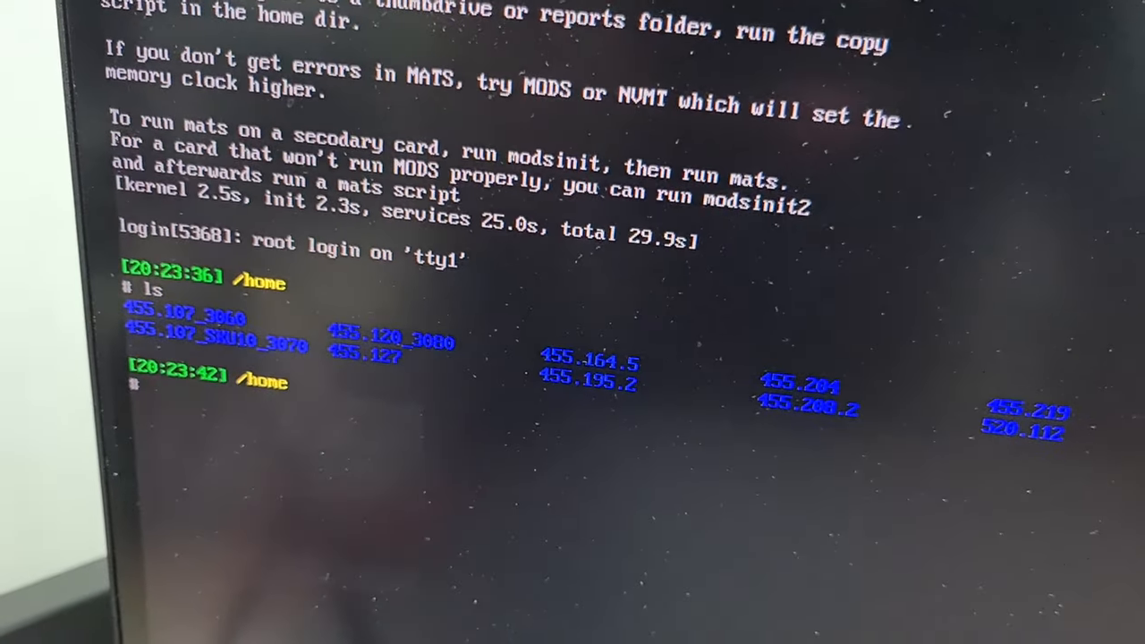
Change directory into the 455.107_3060 folder with cd
text(cd)
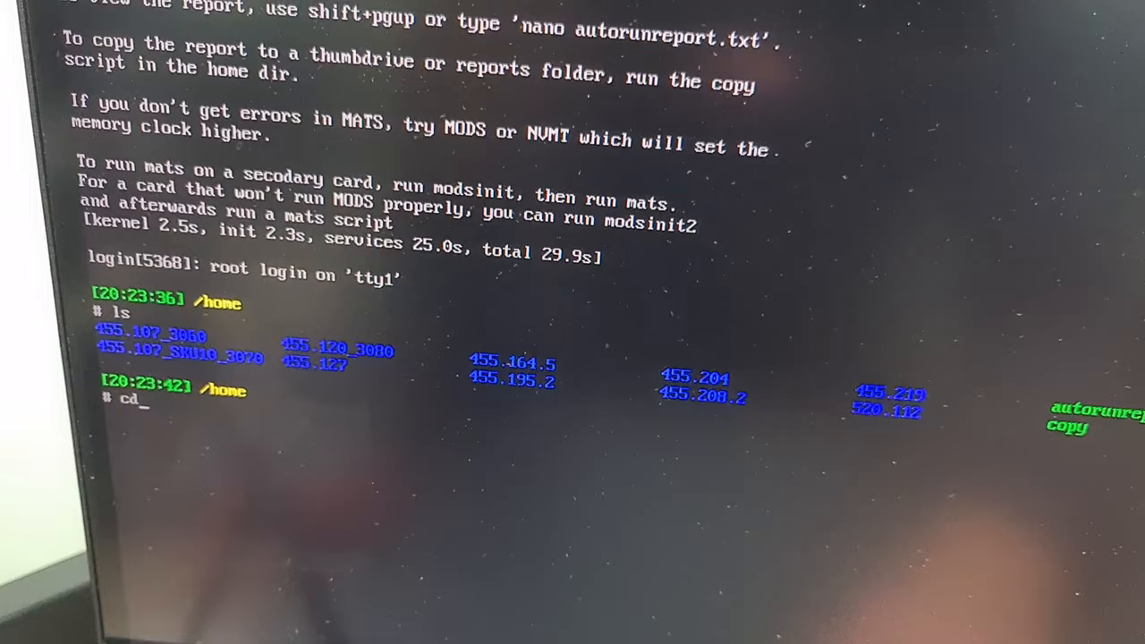
text(455.)
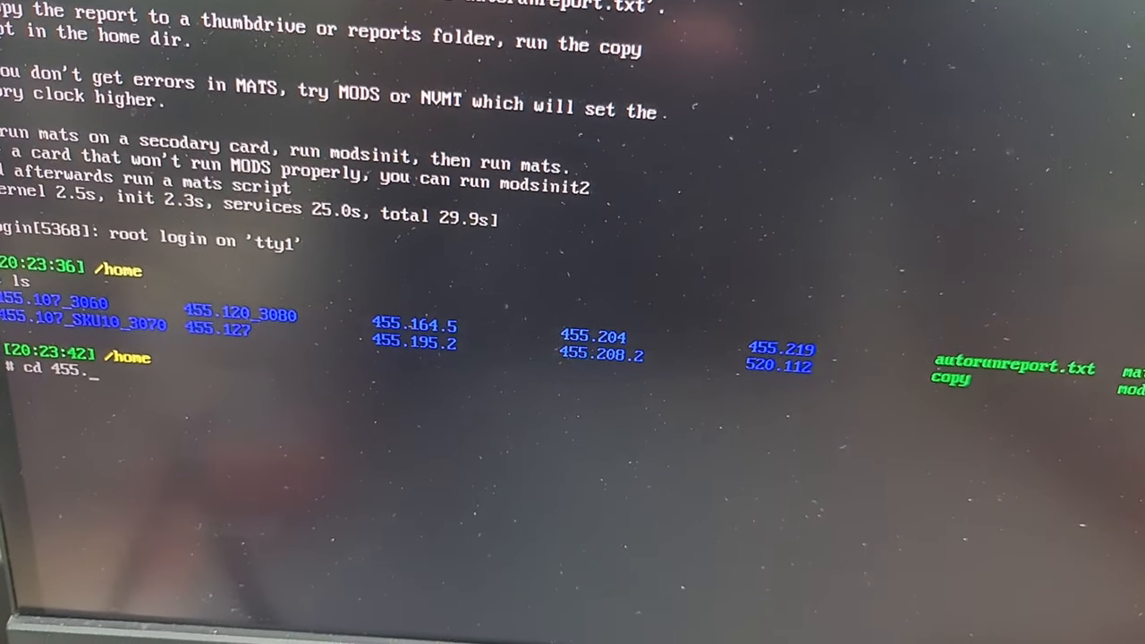
text(107_)
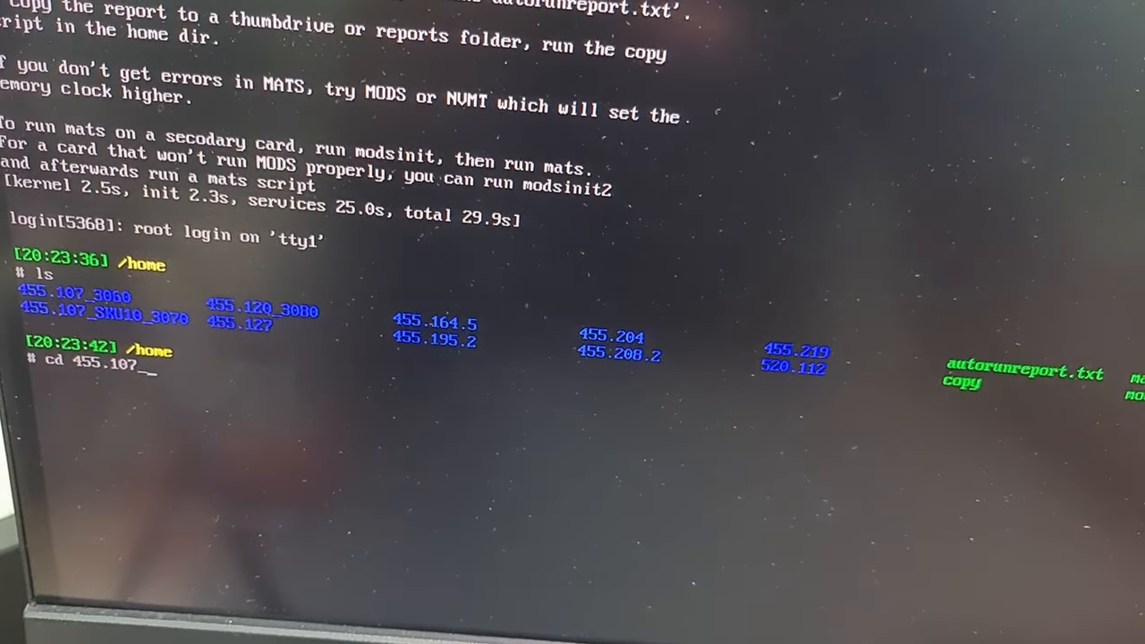
text(_3060)
key(Return)
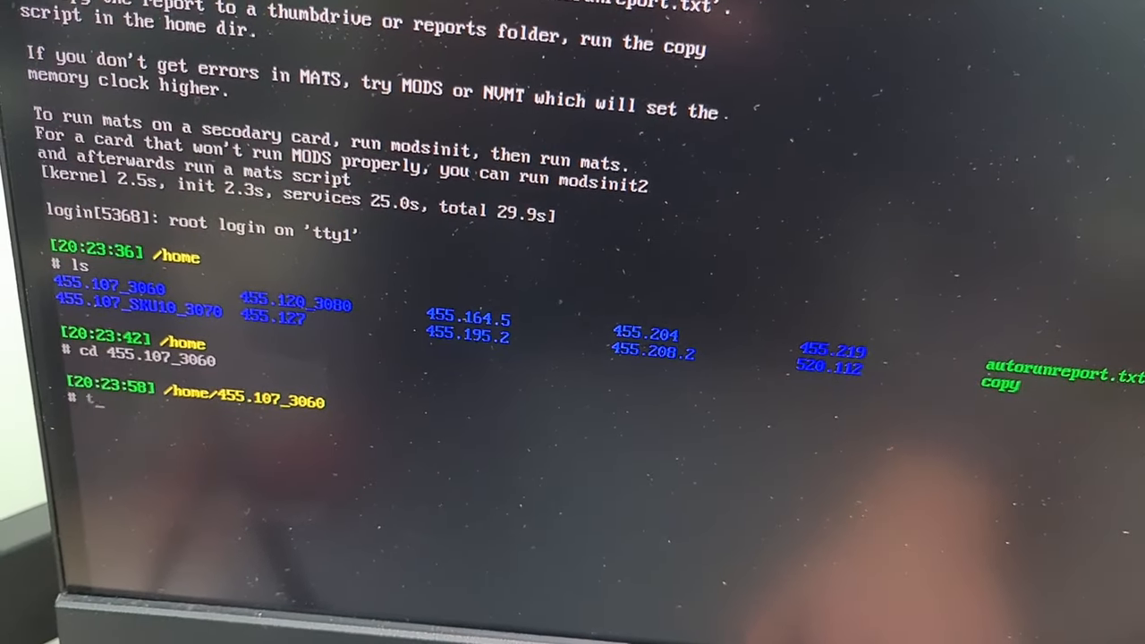
Hide the console's blinking caret with tput civis
text(put ci)
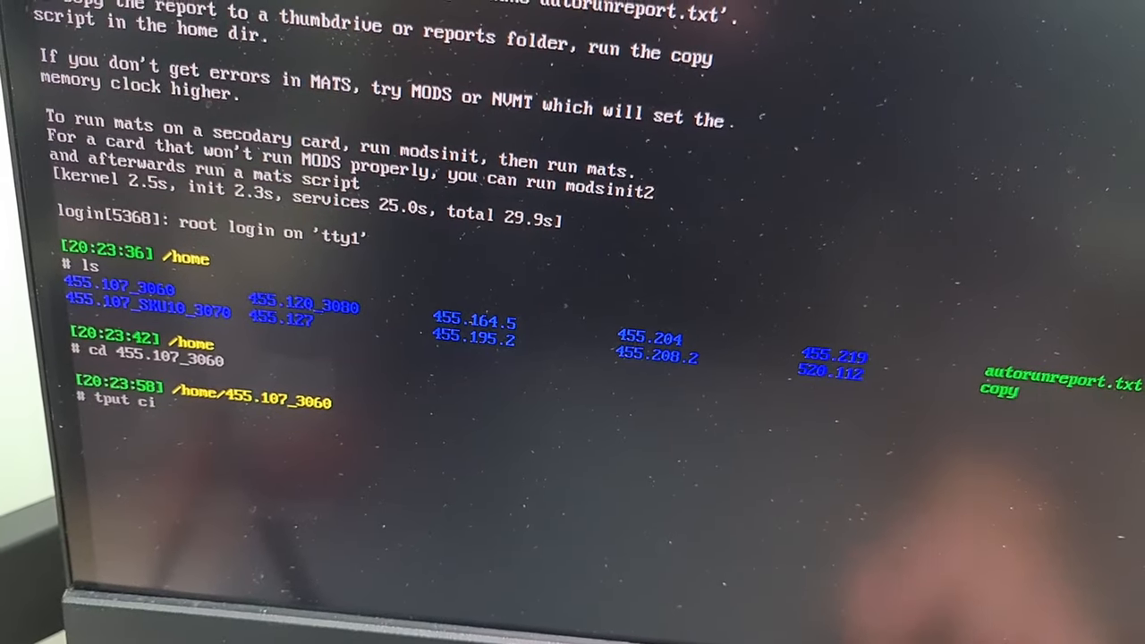
text(vi)
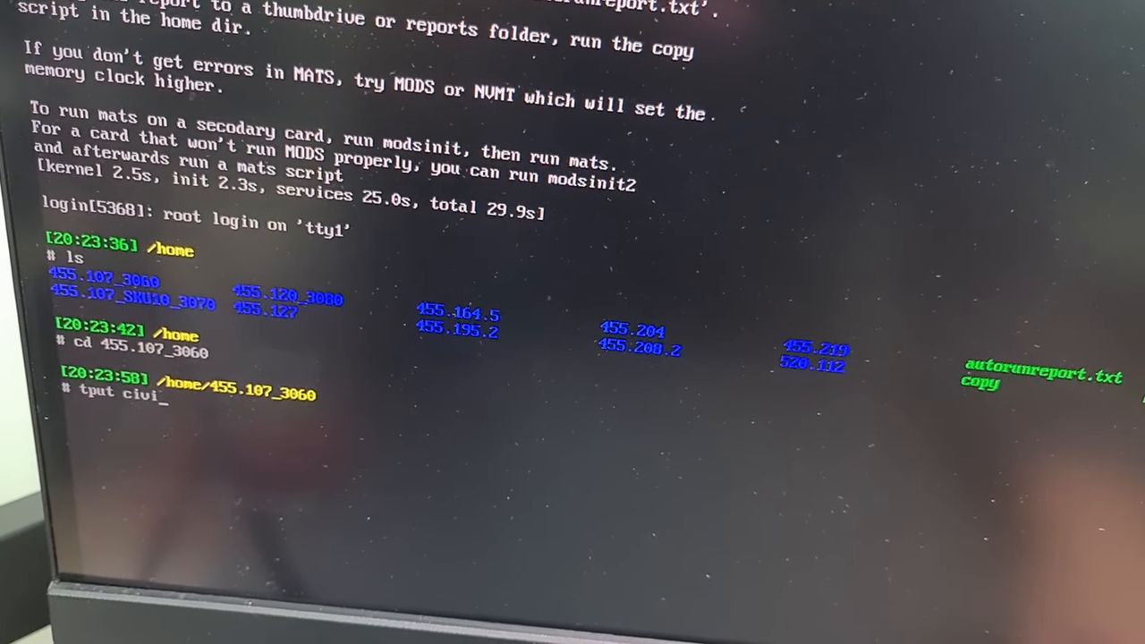
key(Return)
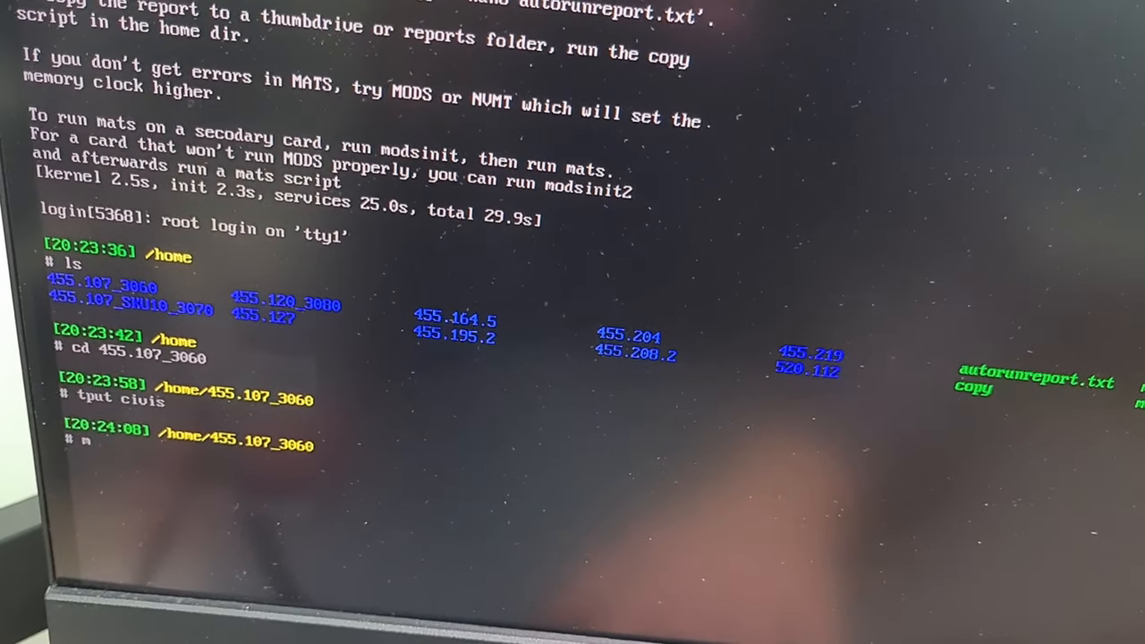
Launch the MATS video-memory test on the RTX 3060 Ti with the mats command
text(ats)
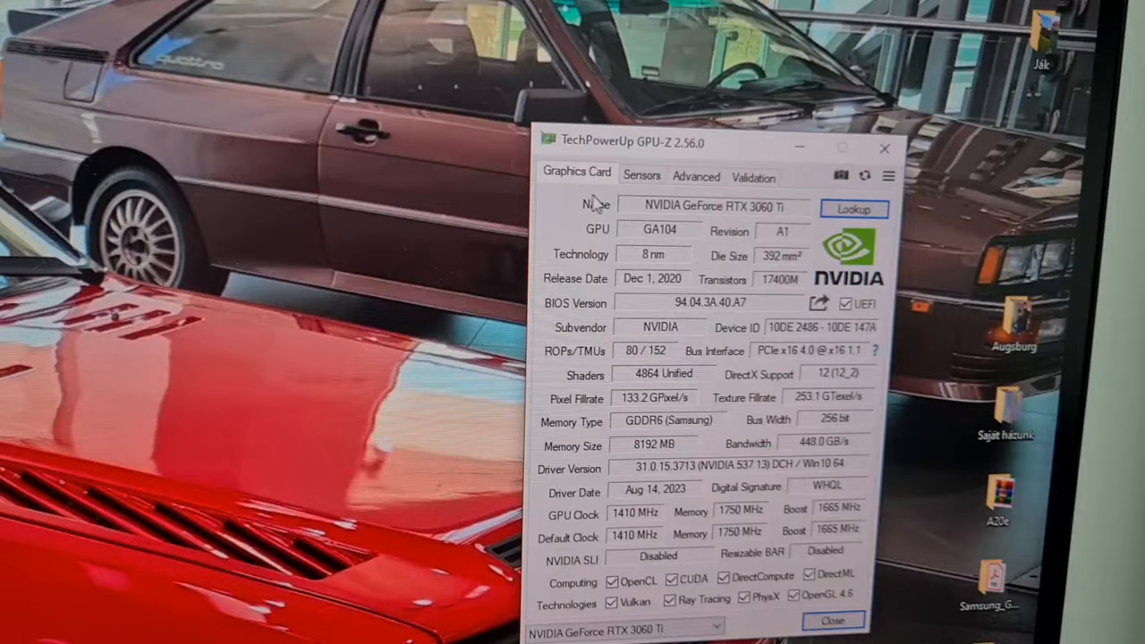
Show GPU-Z's Sensors readings for the RTX 3060 Ti and scroll through them
click(641, 176)
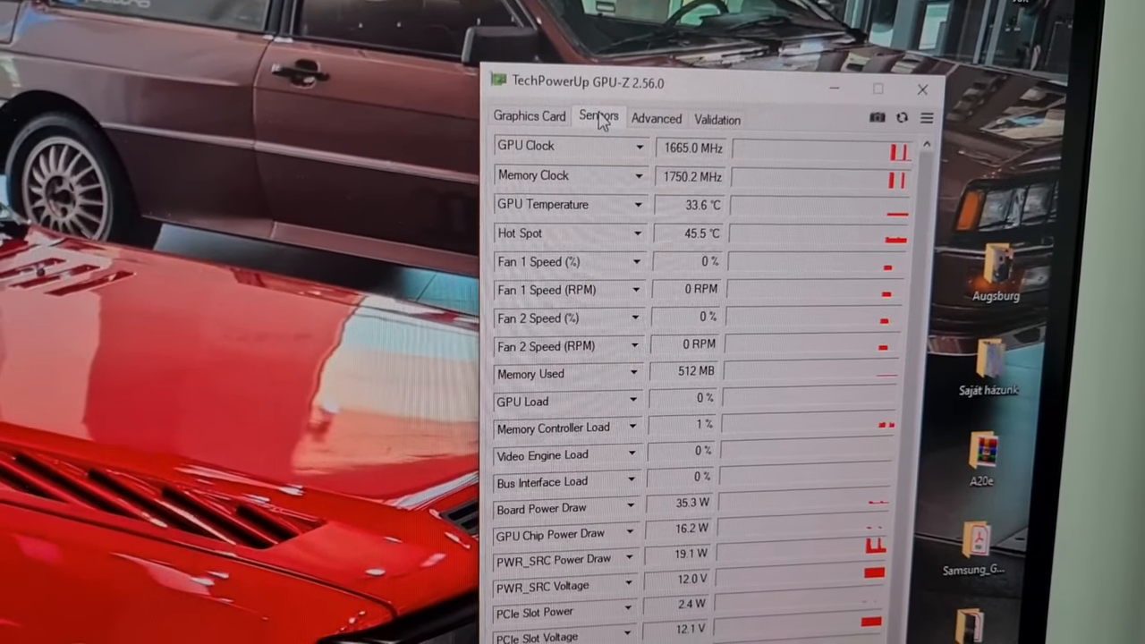
scroll(down, 3)
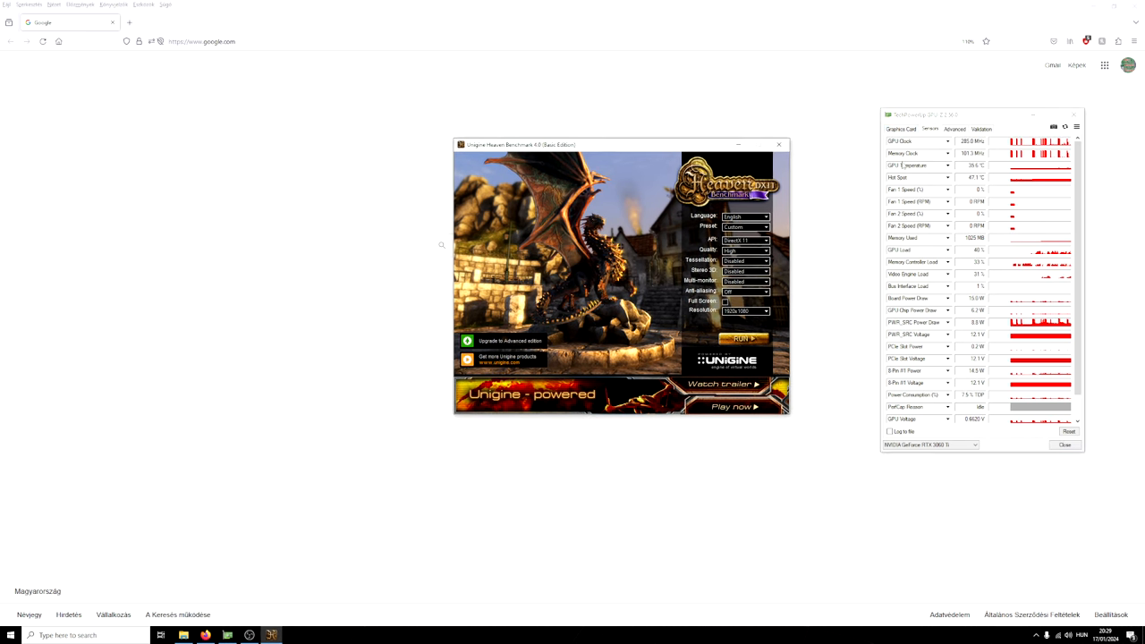
click(899, 128)
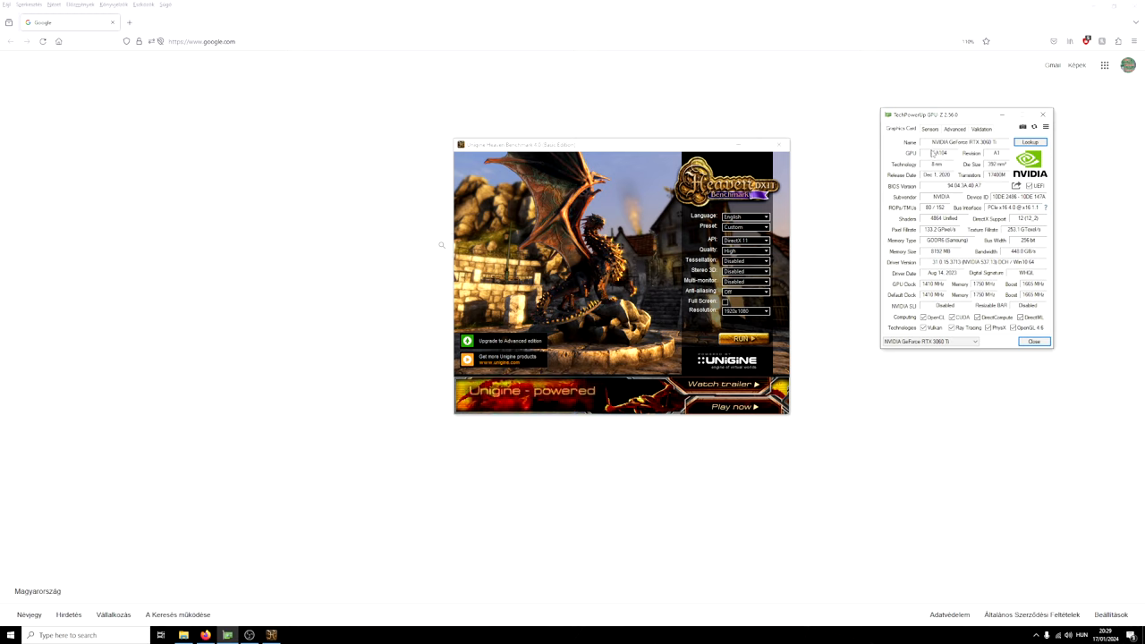
click(930, 129)
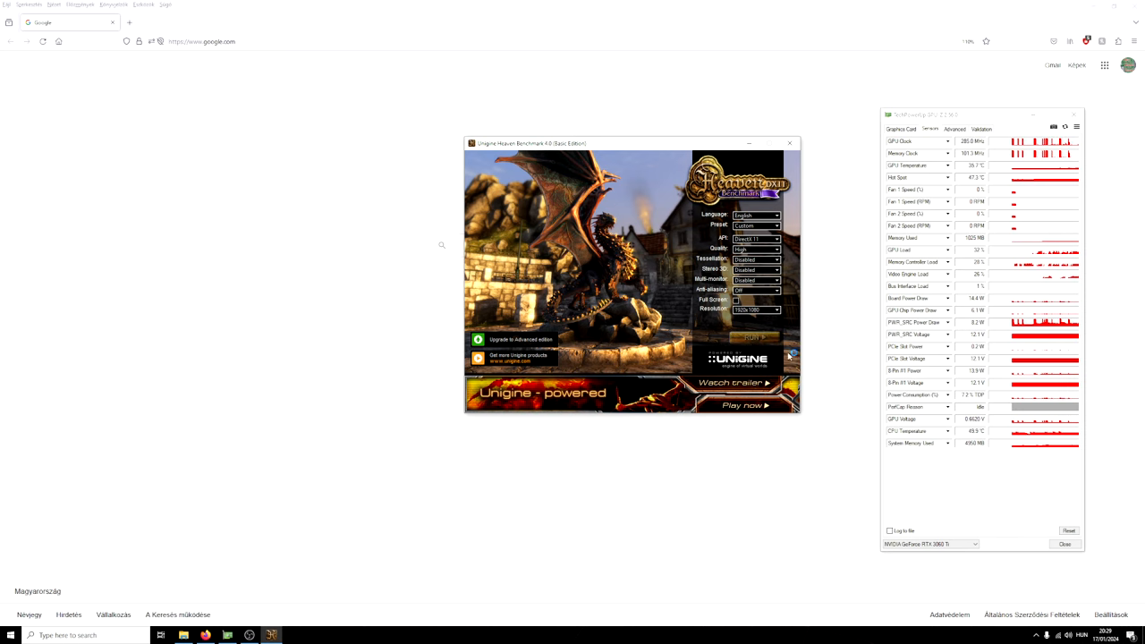
click(753, 337)
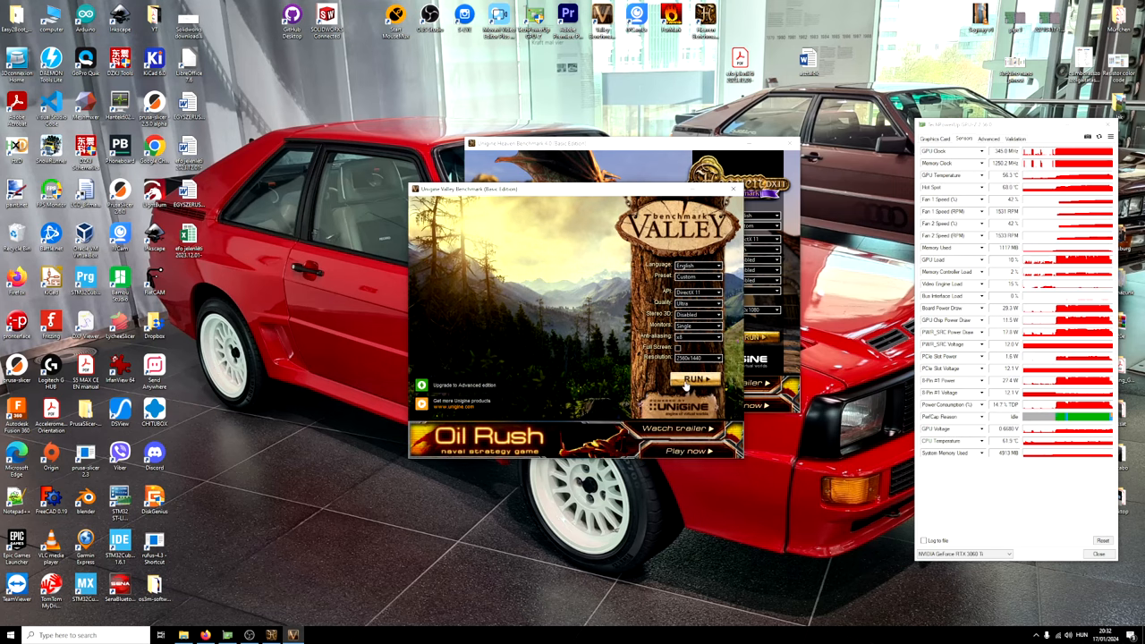
Run the Valley forest scene while GPU-Z shows near-full load and 70°C
click(693, 379)
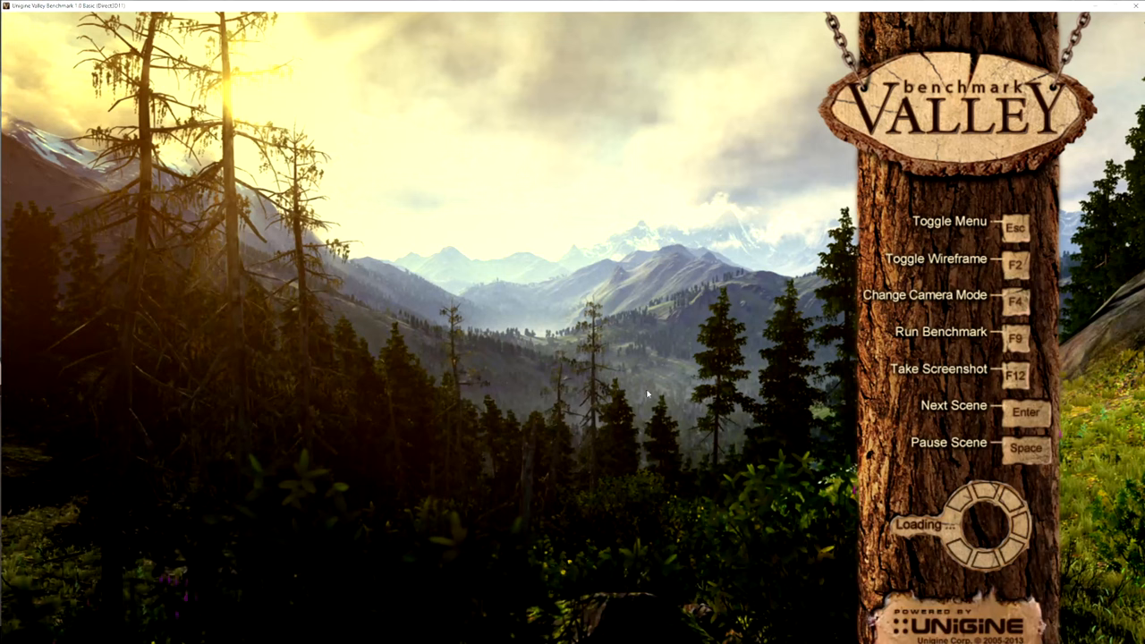
mouse_move(397, 497)
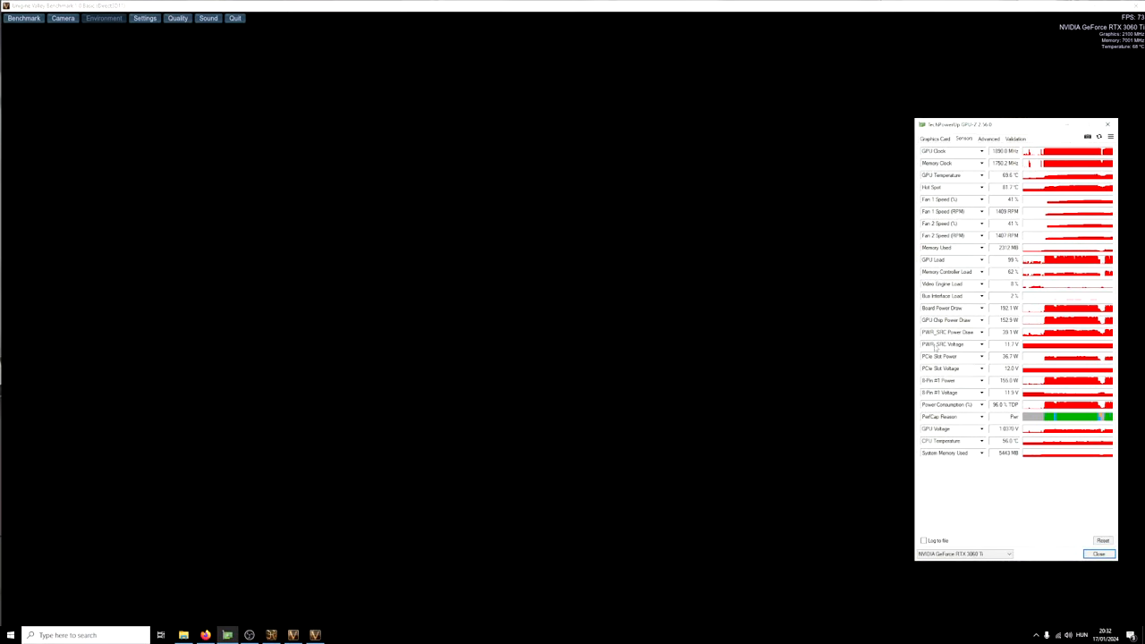
click(23, 18)
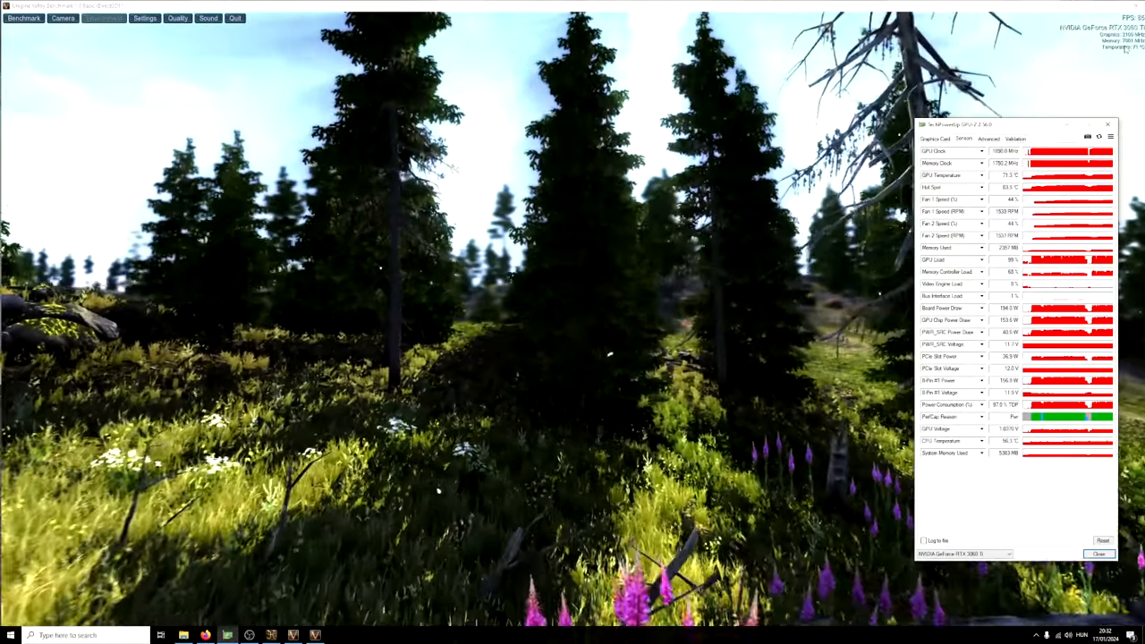
click(102, 17)
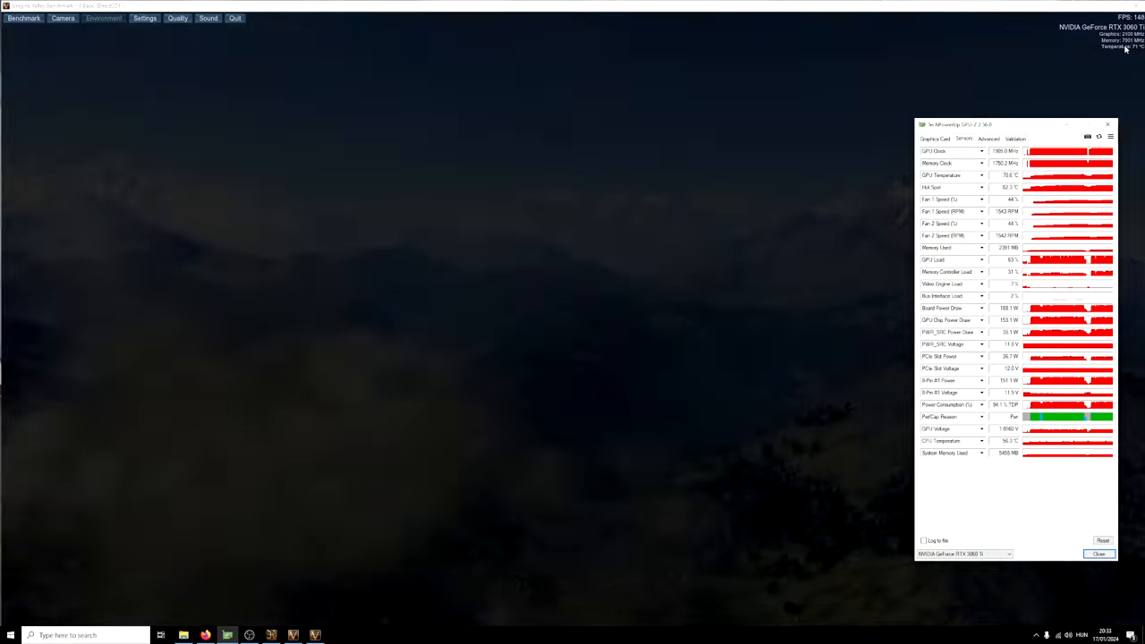